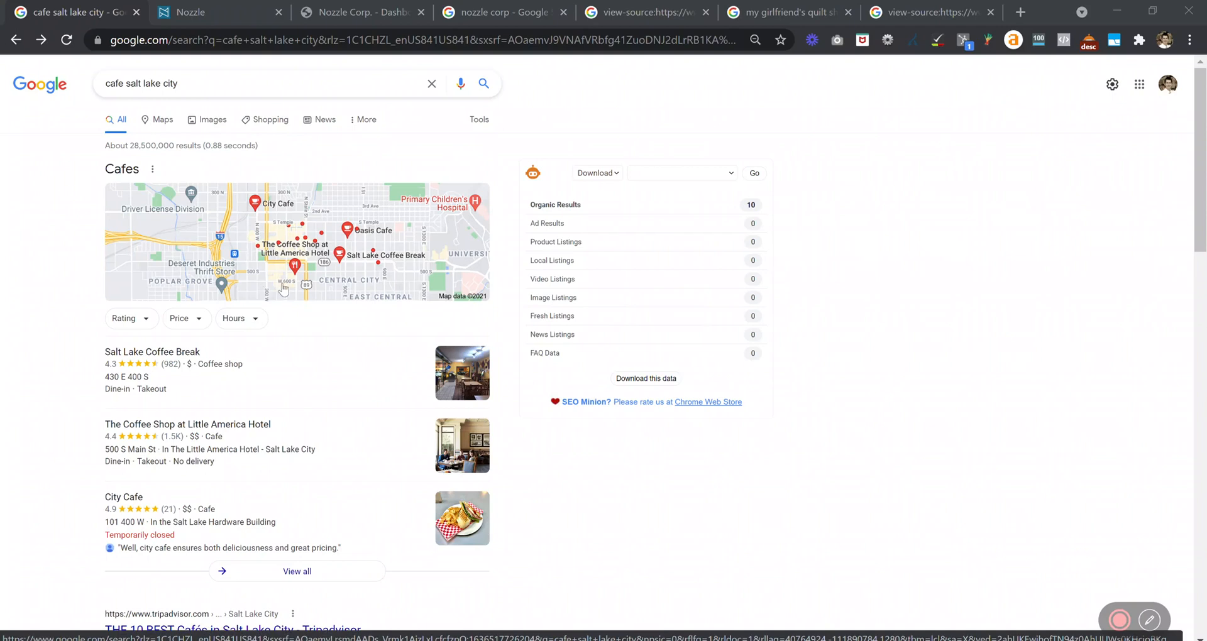
mouse_move(185, 318)
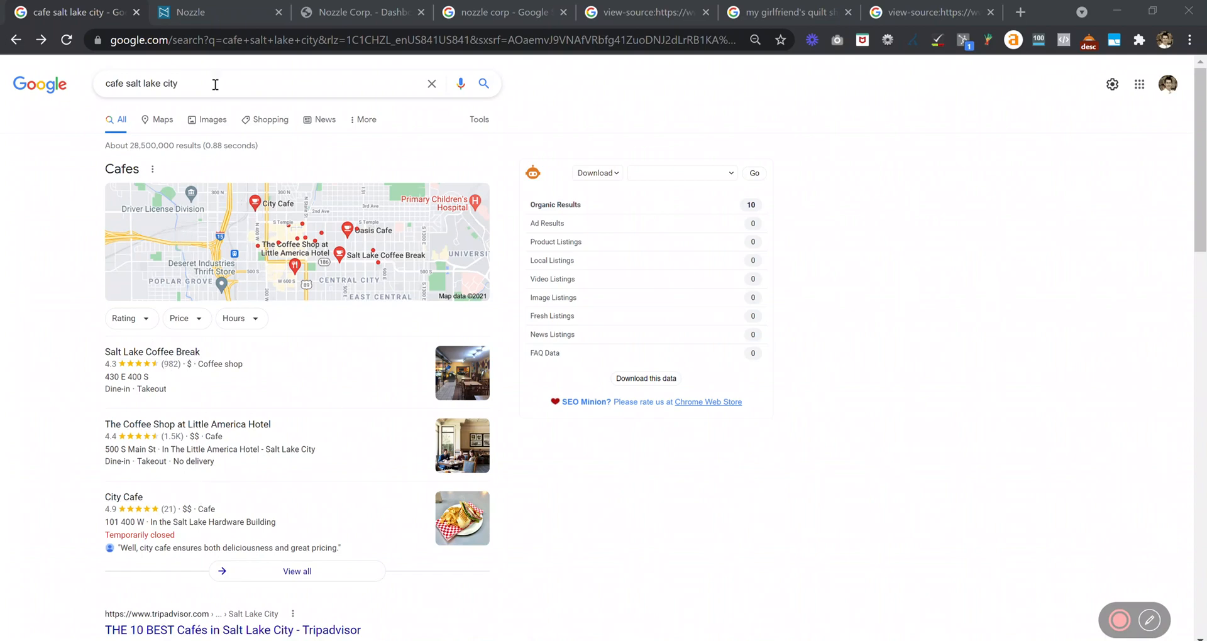
Switch from the Google cafe results to the Nozzle projects dashboard.
click(219, 12)
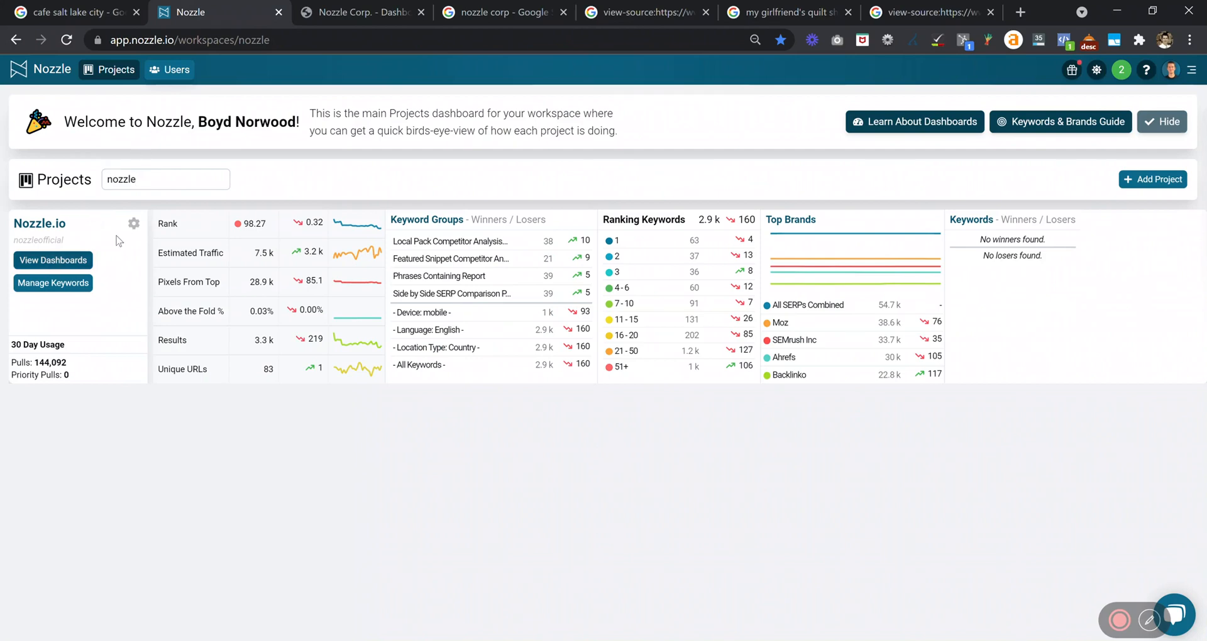
Open the Nozzle.io project's Brands list and bring up the Nozzle brand's Properties table.
click(53, 283)
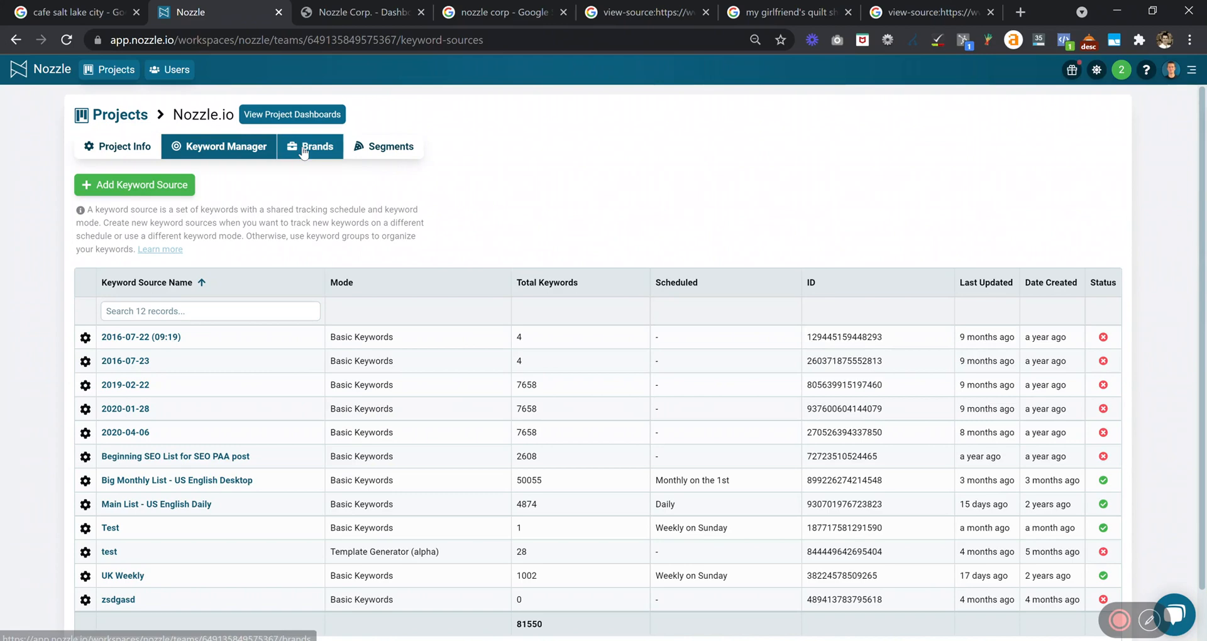
click(317, 146)
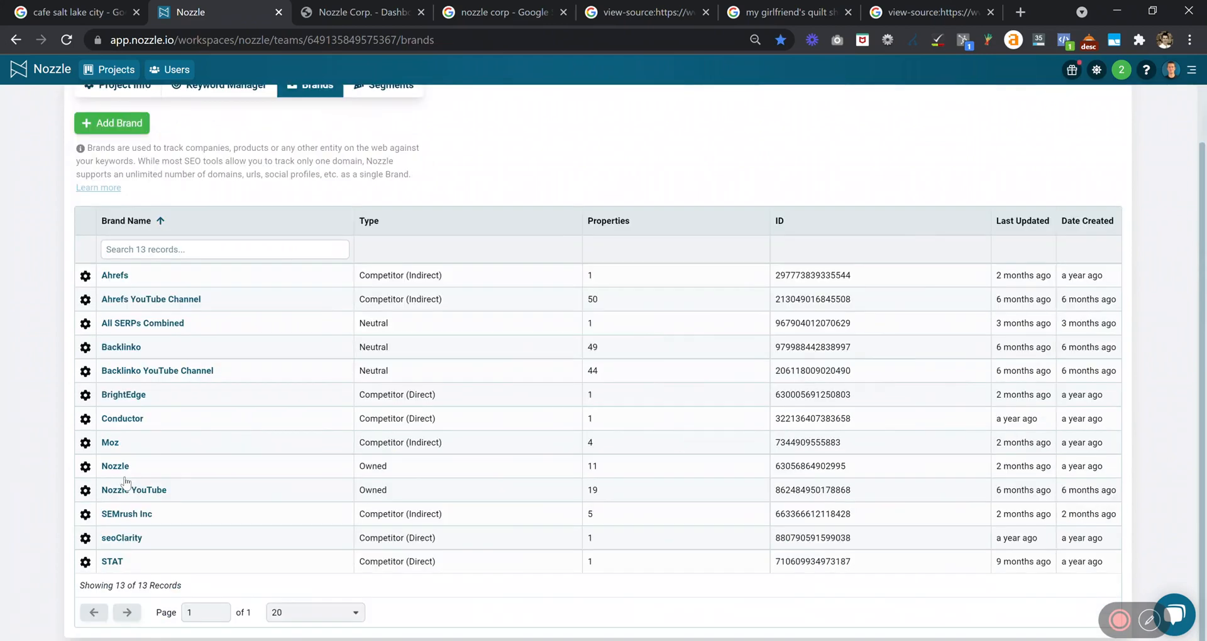
click(114, 465)
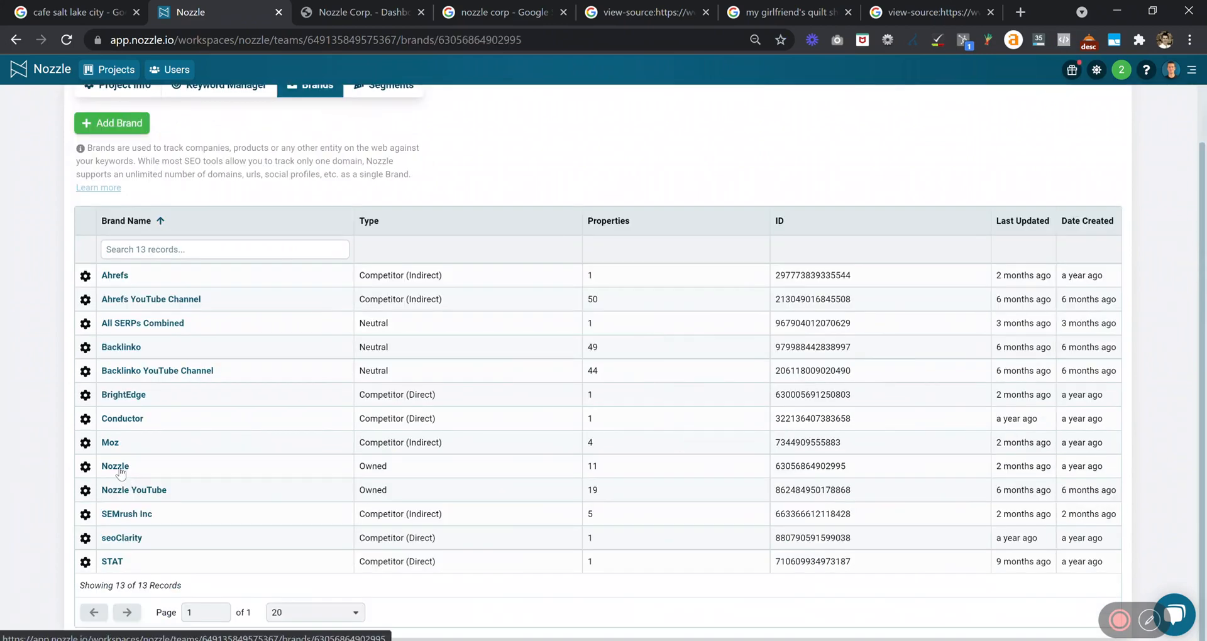
click(115, 466)
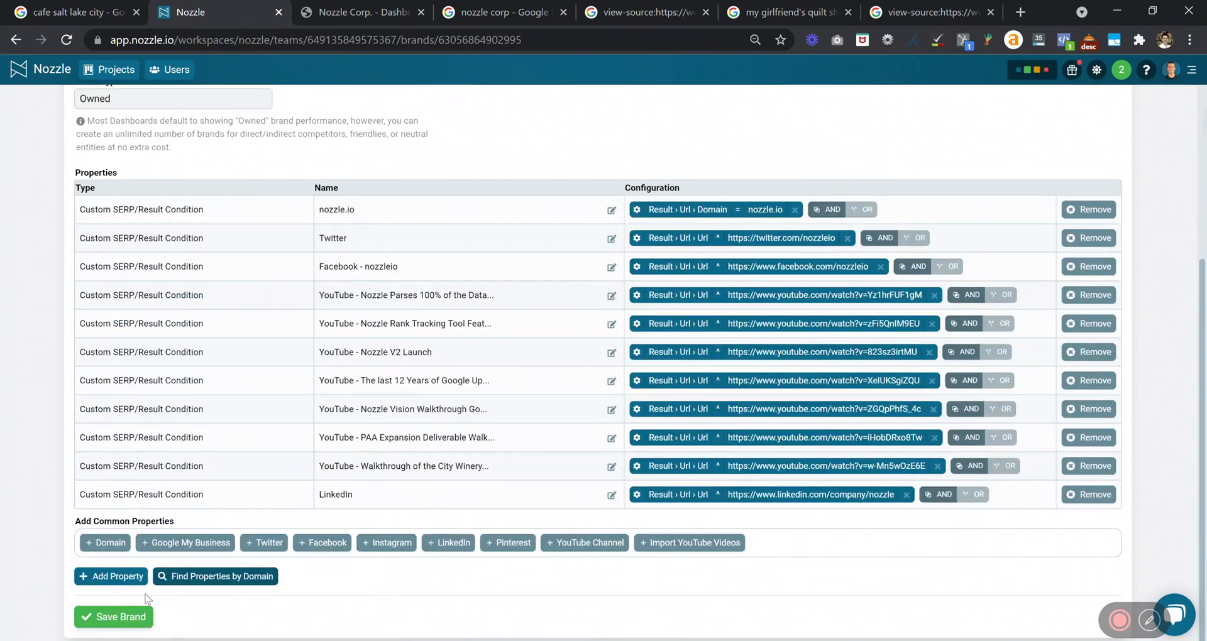
Add an empty Google My Business property, then view the Nozzle Corp. business dashboard.
click(186, 543)
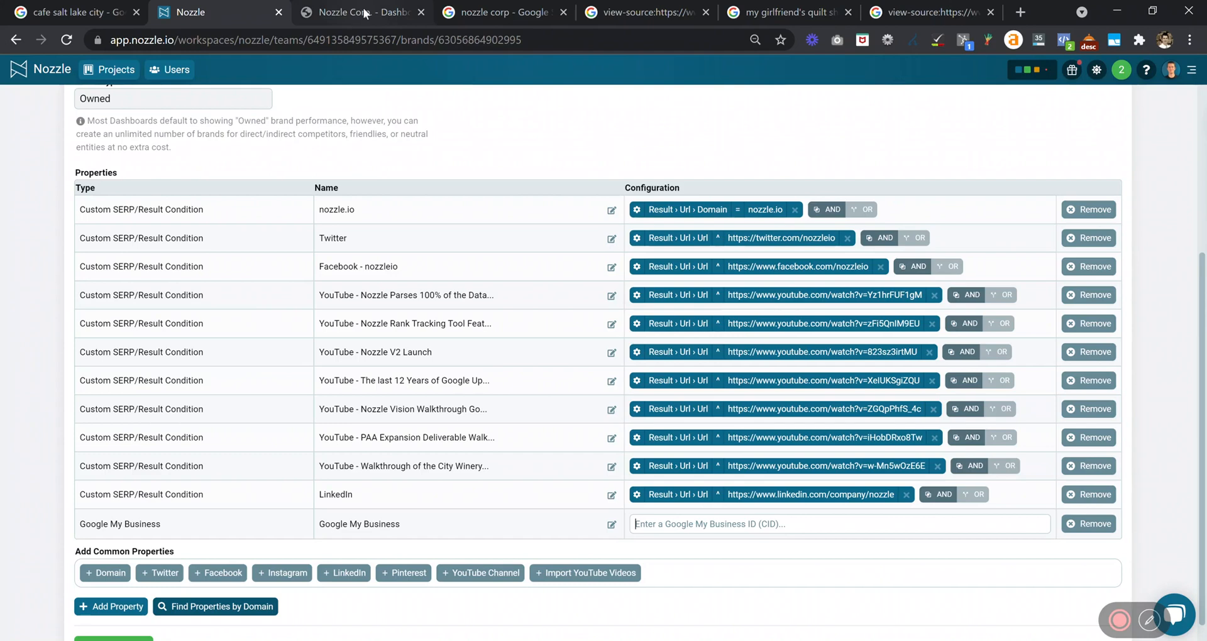
click(362, 12)
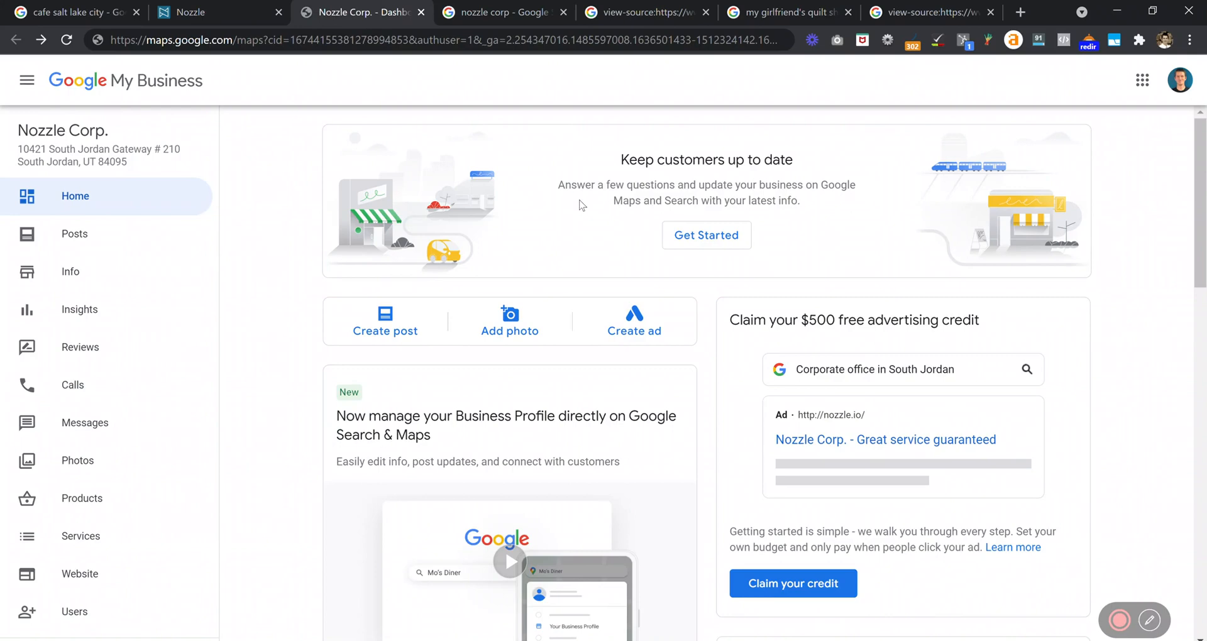
right_click(795, 421)
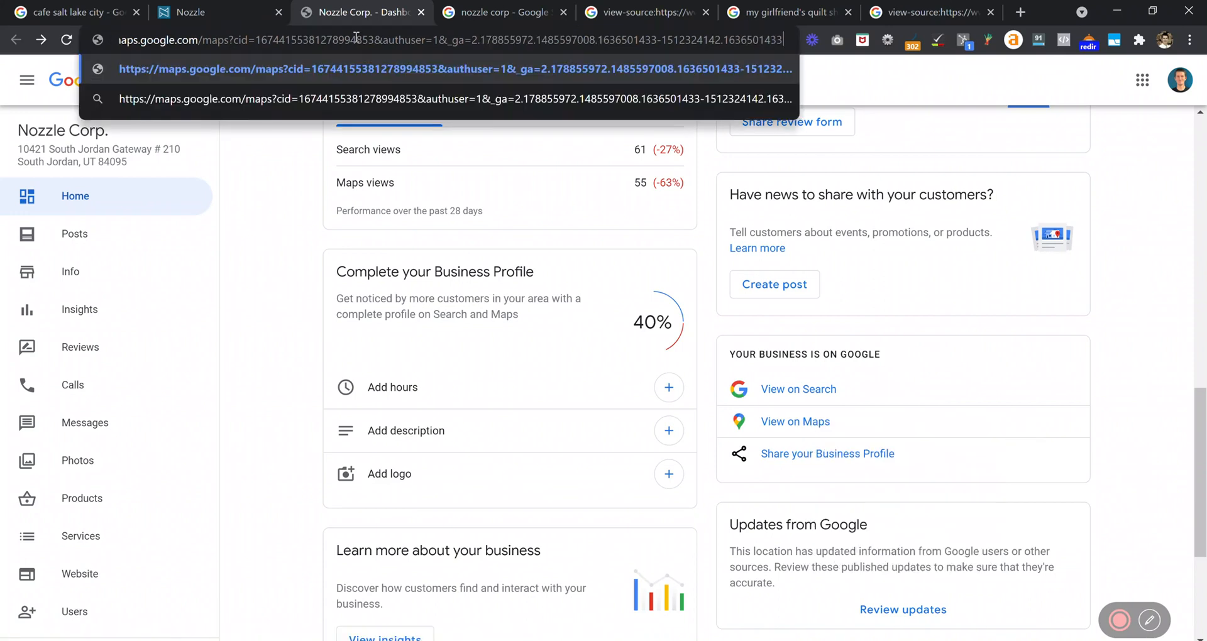
double_click(309, 40)
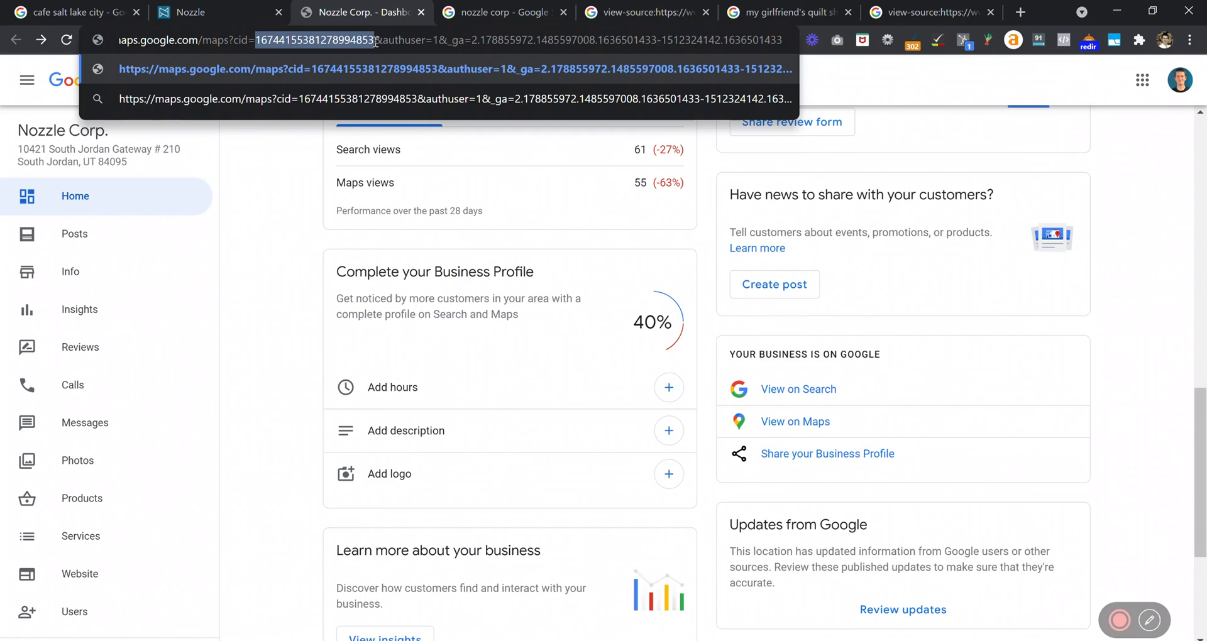
click(184, 13)
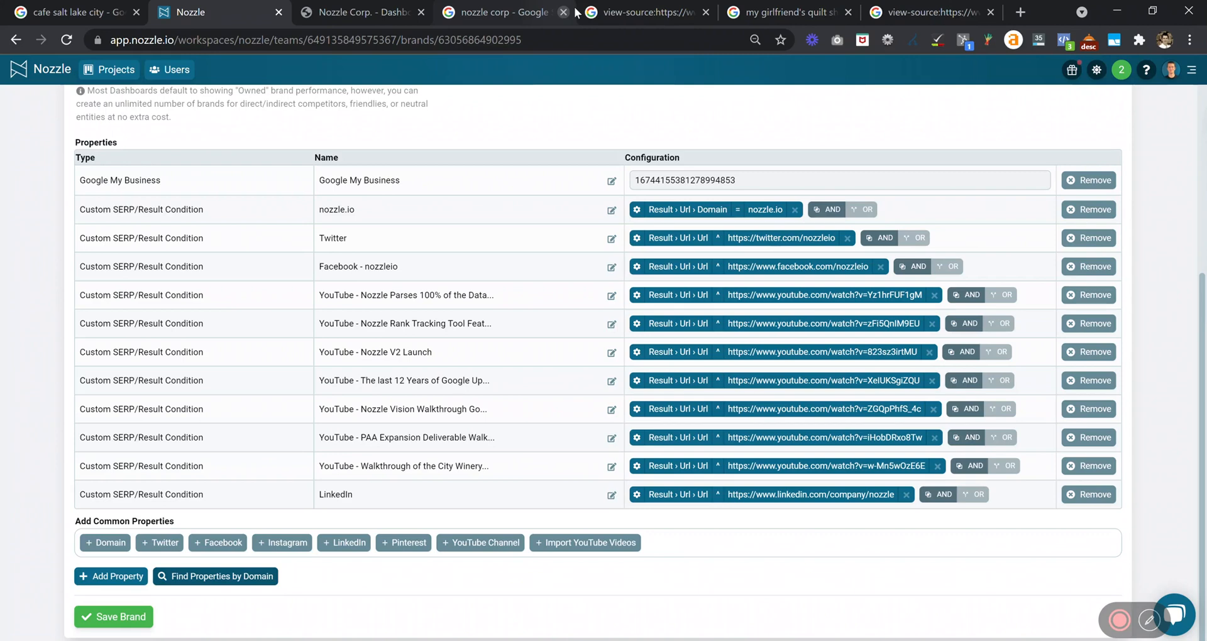
Bring up the Nozzle Corp. search results and its Google Maps place listing.
click(500, 13)
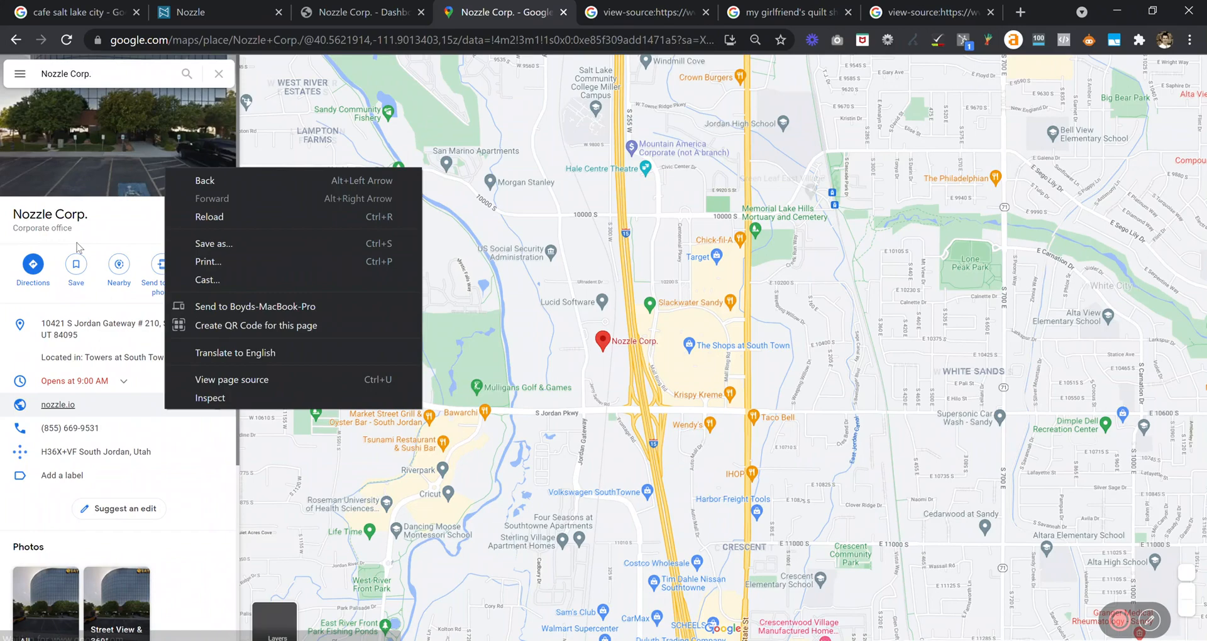
View the page source of the Nozzle Corp. Maps place listing.
click(231, 378)
text(ludocid)
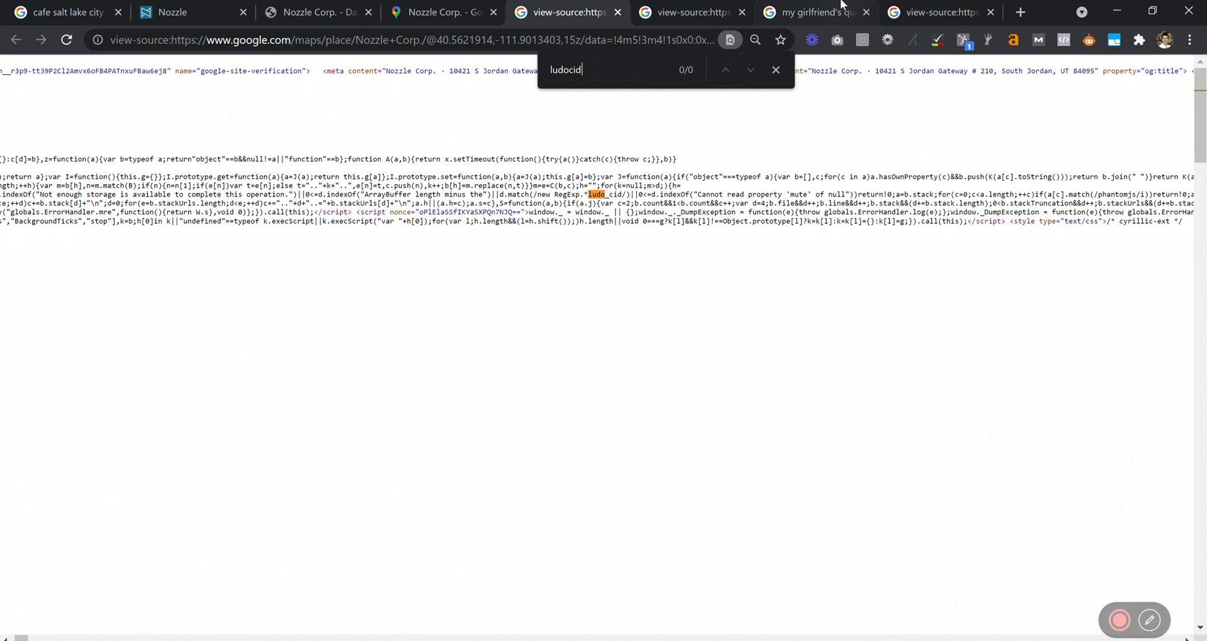
Find the 'ludocid' CID in another listing's page source, then return to the brand's property list.
click(835, 12)
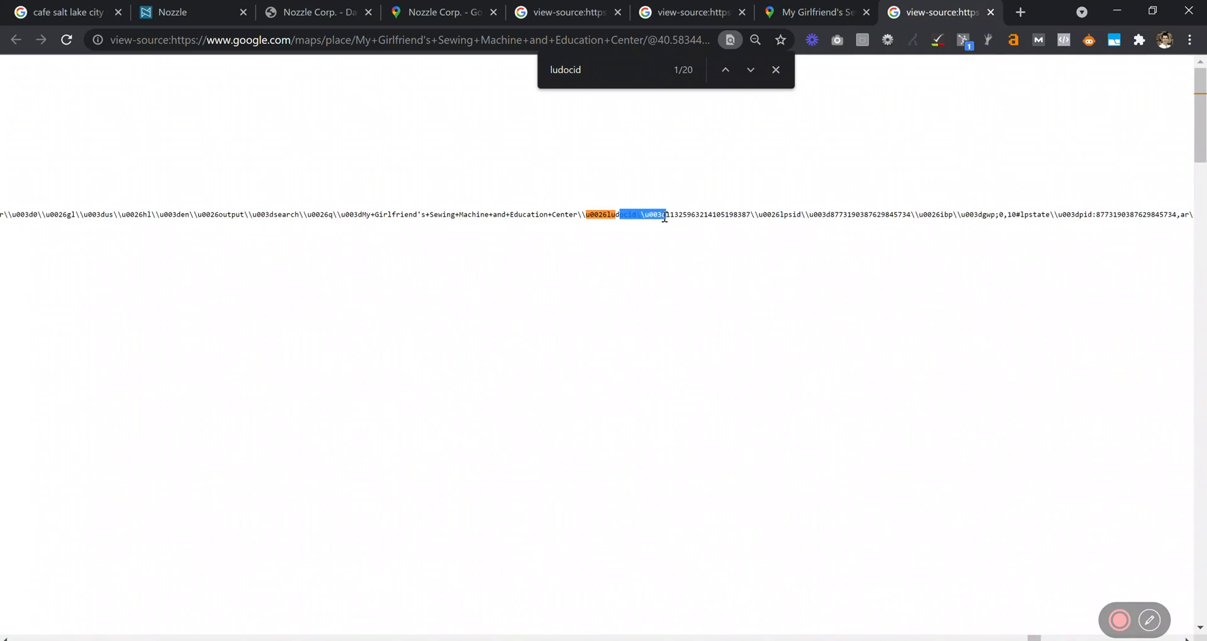
click(188, 13)
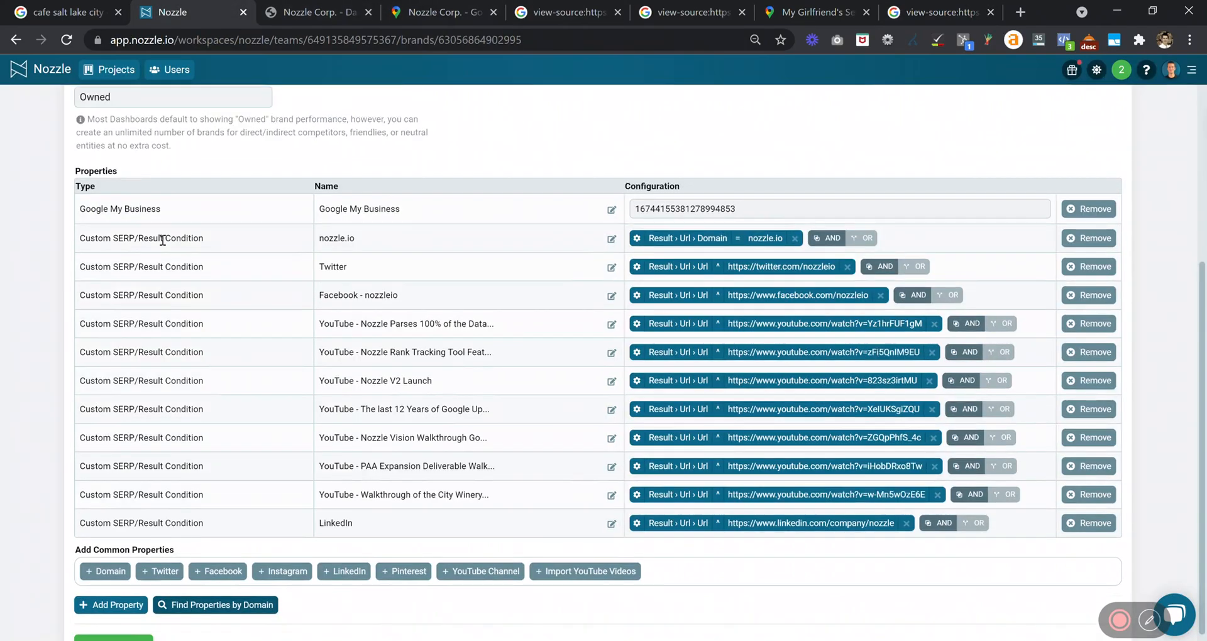
scroll(down, 3)
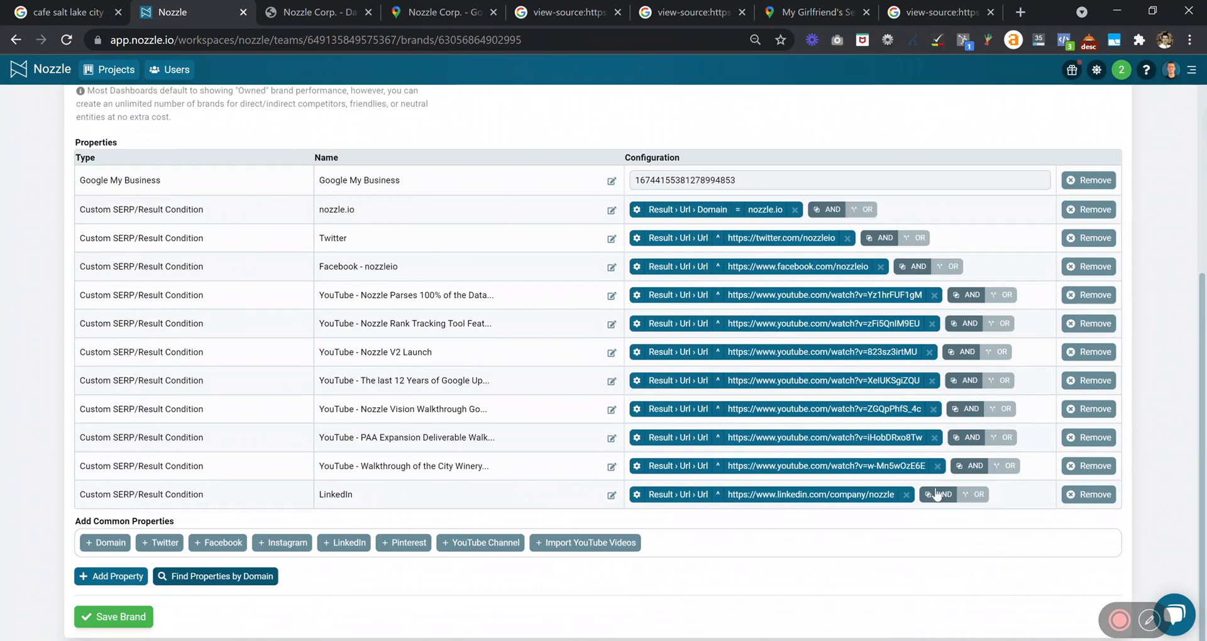